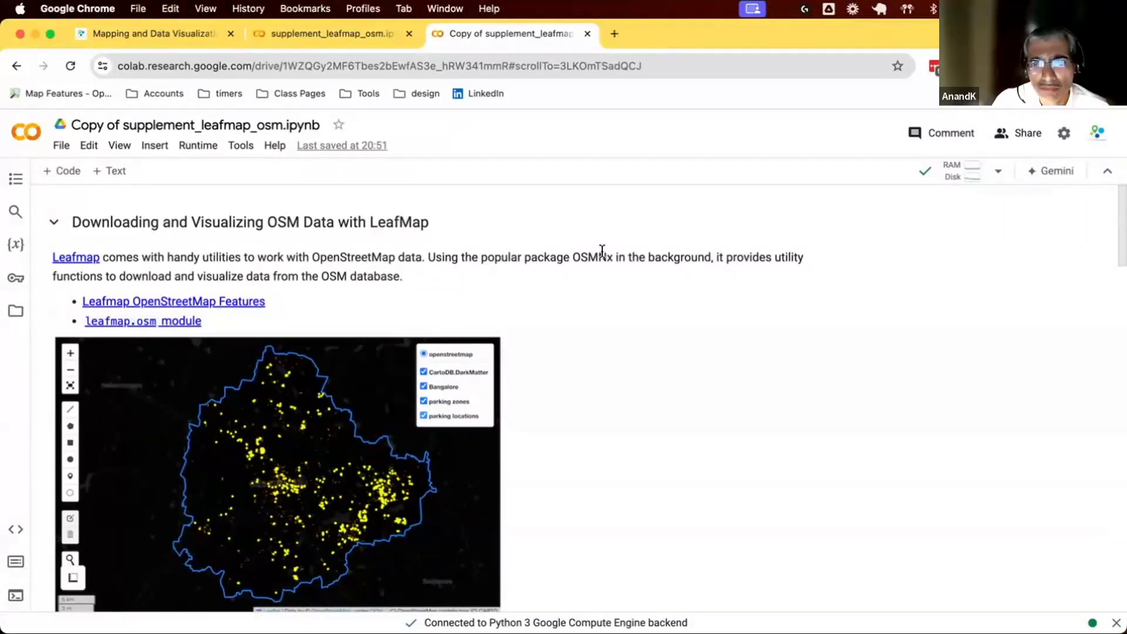
{"action": "mouse_move", "coordinate": [654, 348]}
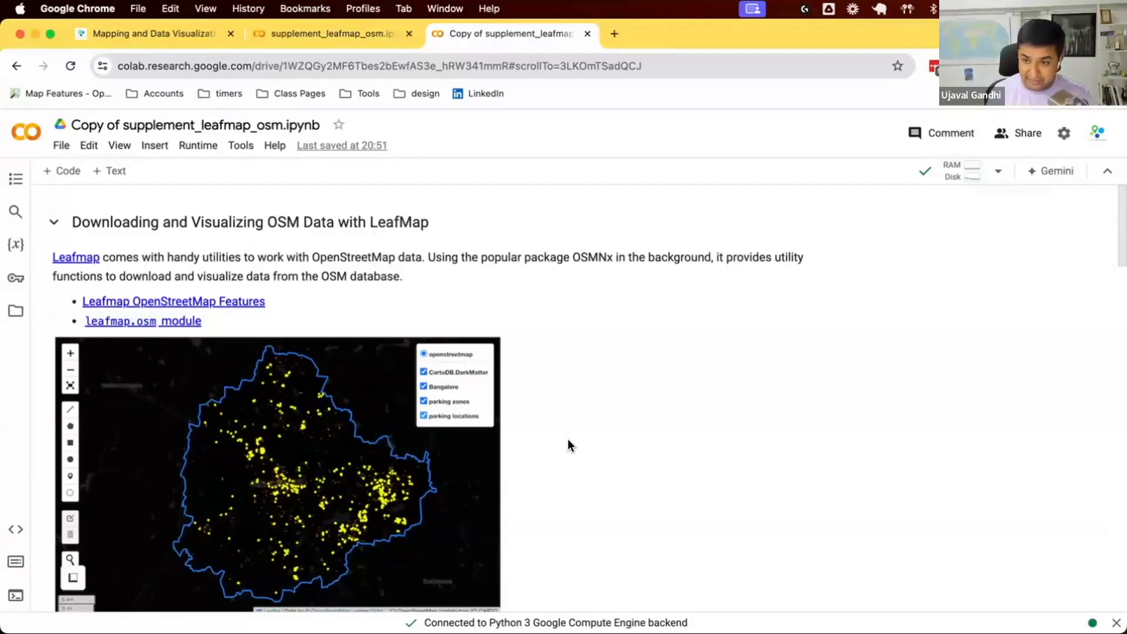
- Run the leafmap install, library import and data/output folder creation cells
{"action": "scroll", "scroll_direction": "down", "scroll_amount": 3}
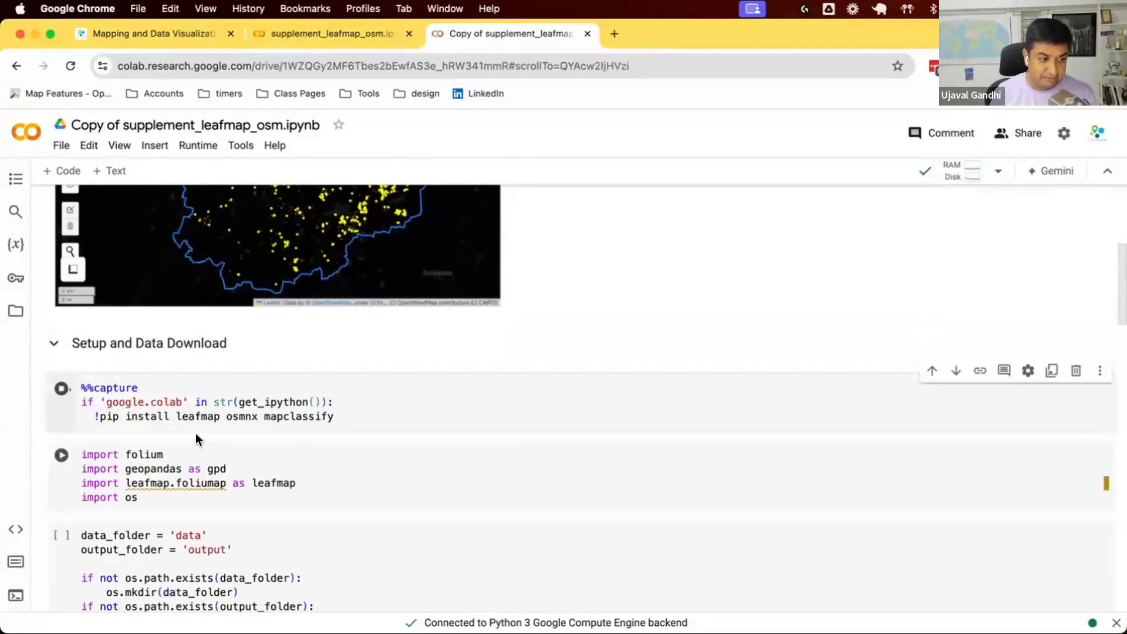
{"action": "left_click", "coordinate": [61, 388]}
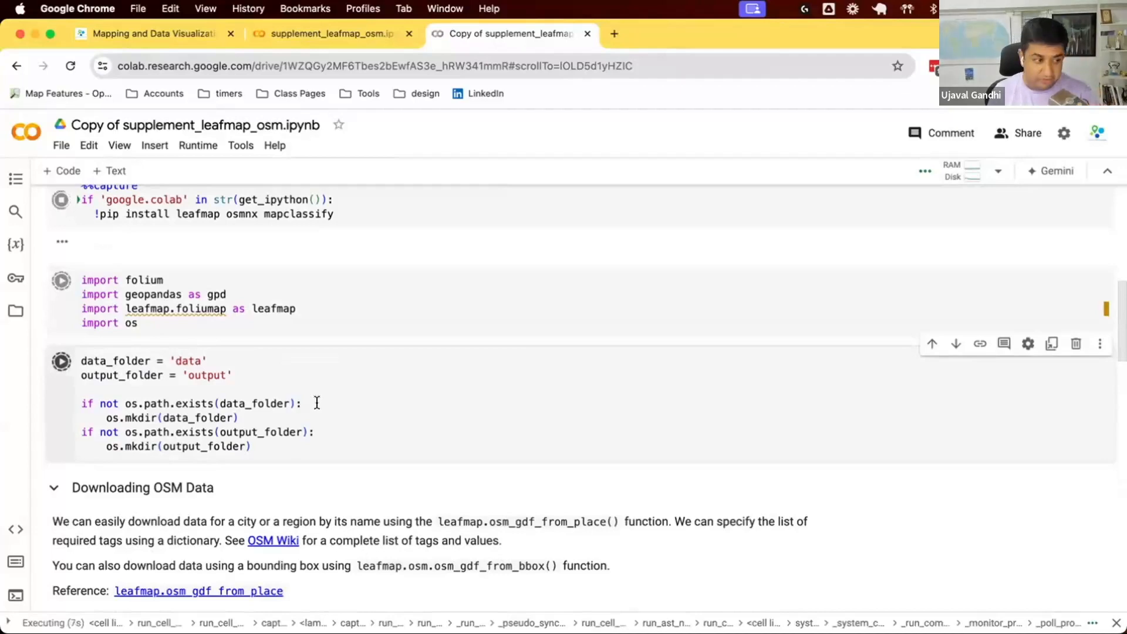
{"action": "scroll", "scroll_direction": "down", "scroll_amount": 3}
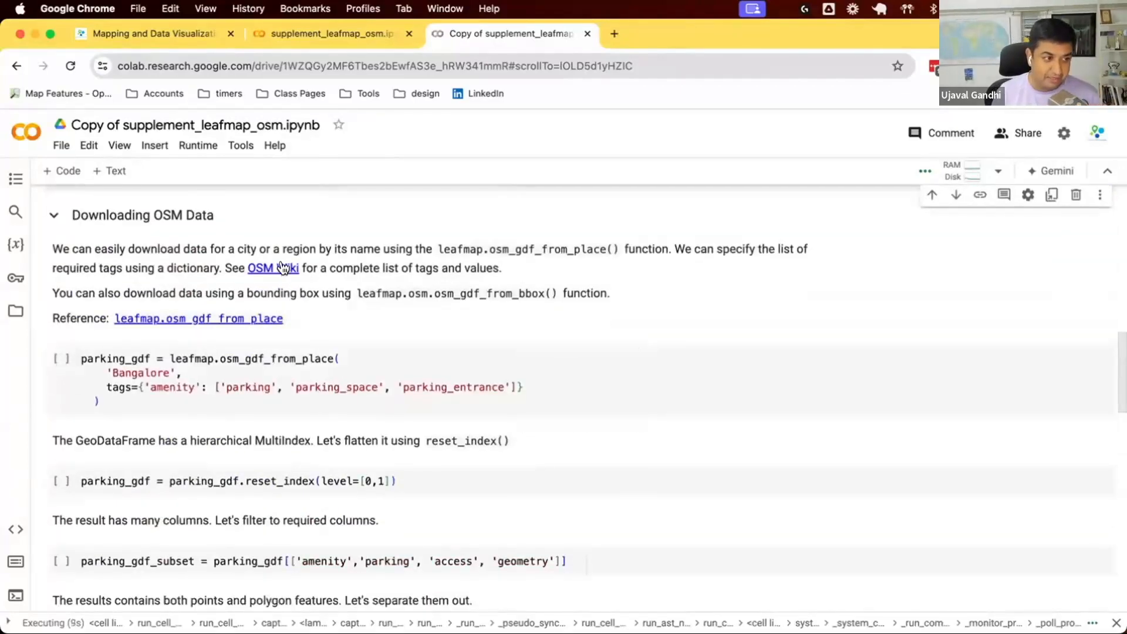
- Open the OSM Wiki Map features page and search it for 'airport'
{"action": "left_click", "coordinate": [273, 269]}
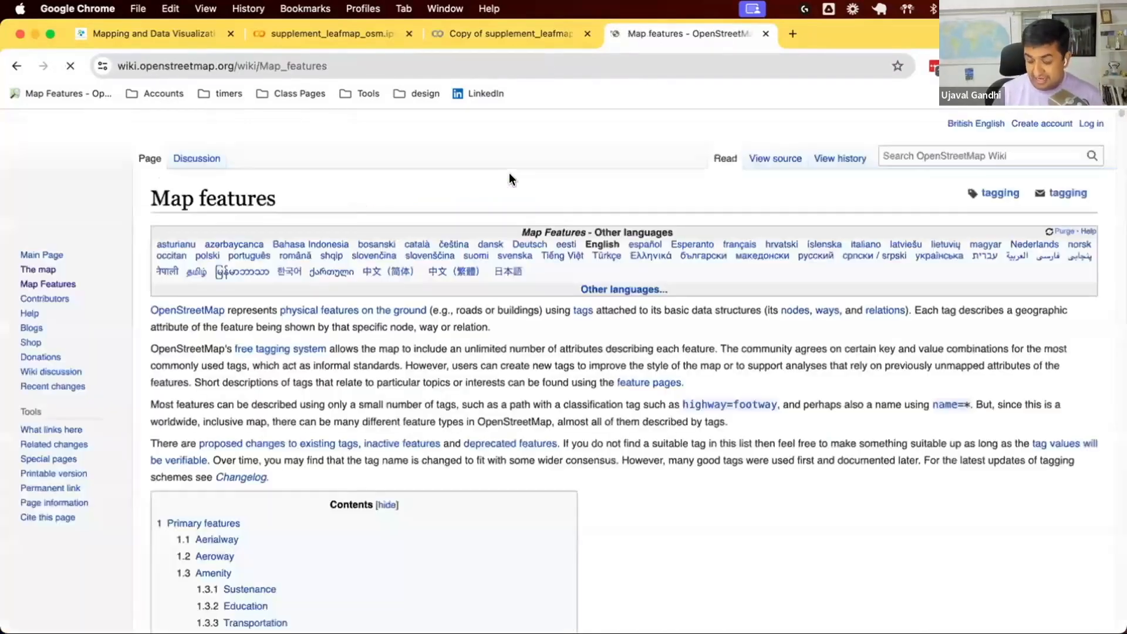
{"action": "left_click", "coordinate": [70, 66]}
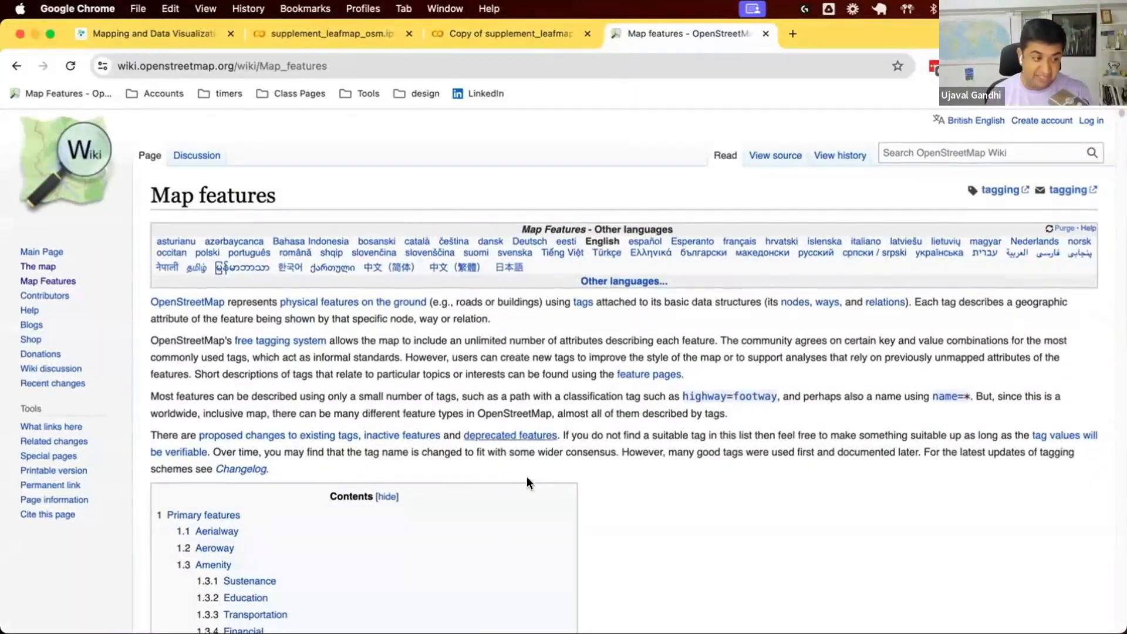
{"action": "mouse_move", "coordinate": [725, 496]}
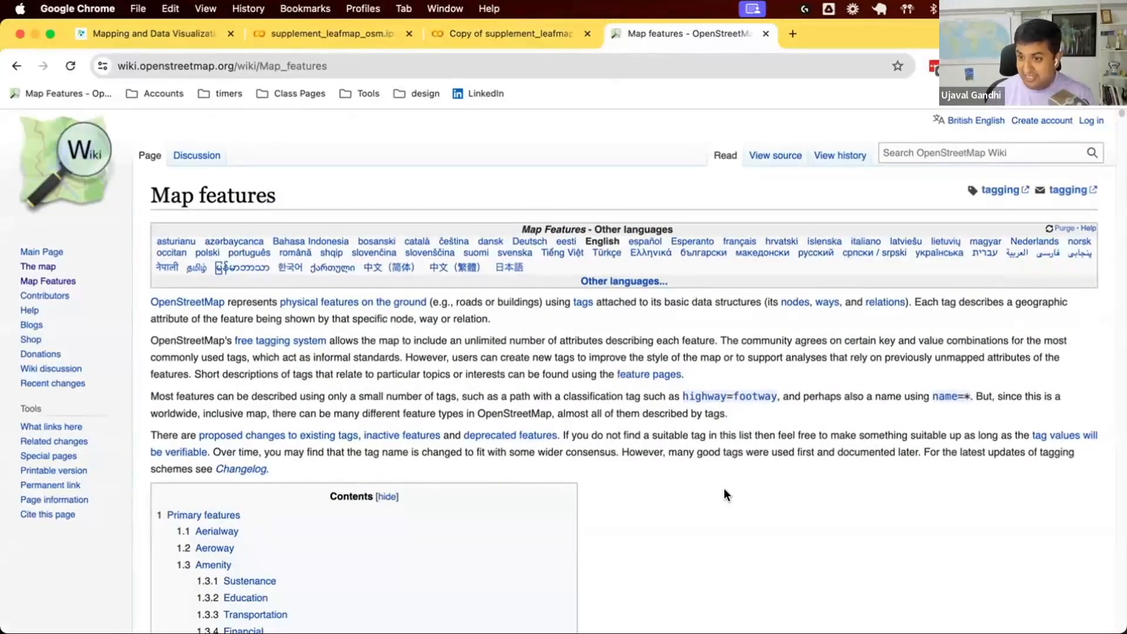
{"action": "type", "text": "airport"}
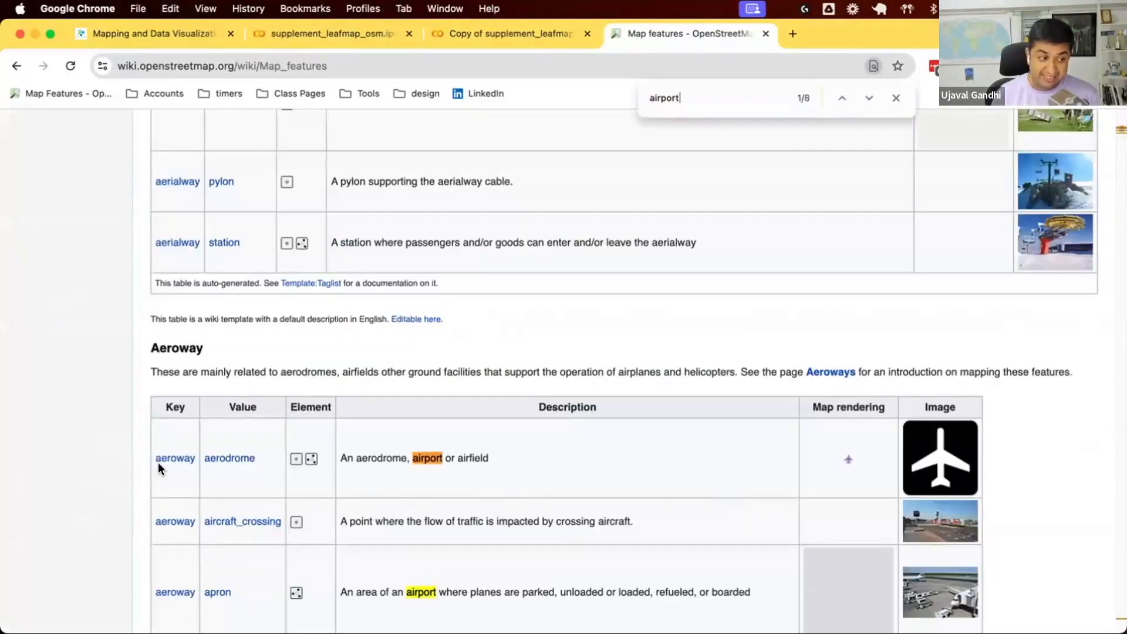
{"action": "mouse_move", "coordinate": [221, 462]}
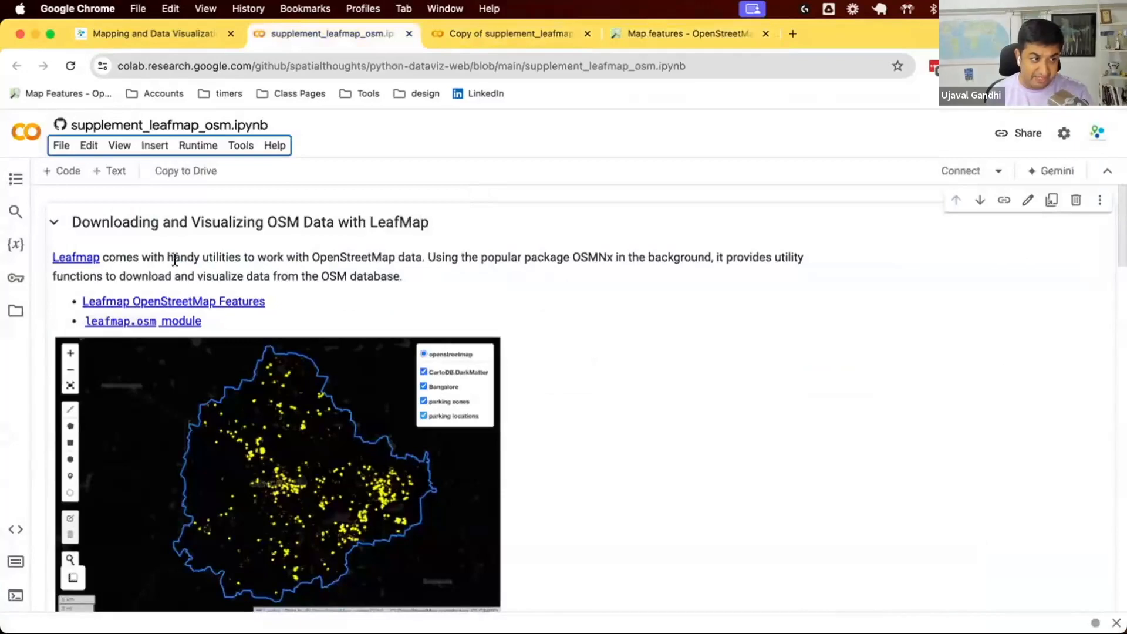
- Download Bangalore parking features into parking_gdf, flatten its index, and insert a new code cell
{"action": "scroll", "scroll_direction": "down", "scroll_amount": 3}
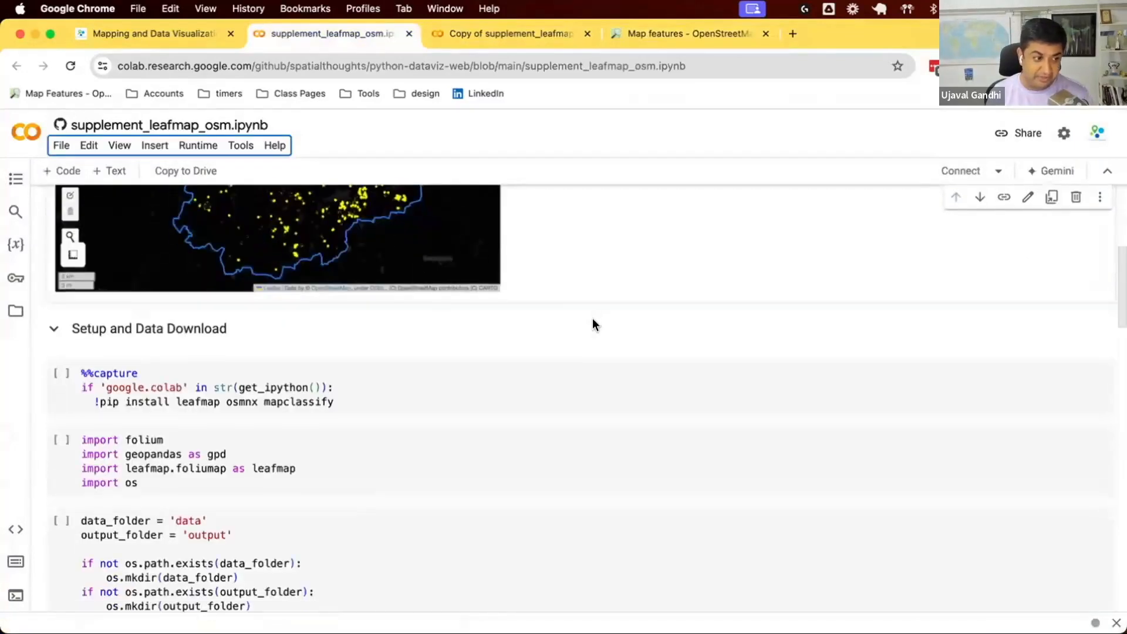
{"action": "scroll", "scroll_direction": "down", "scroll_amount": 3}
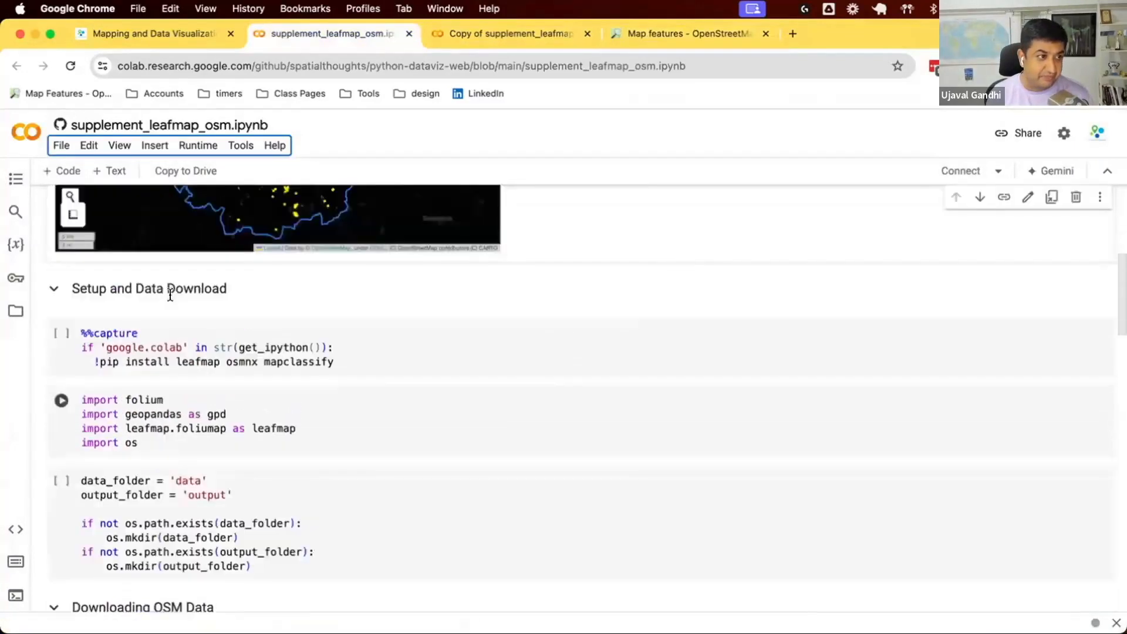
{"action": "left_click", "coordinate": [507, 34]}
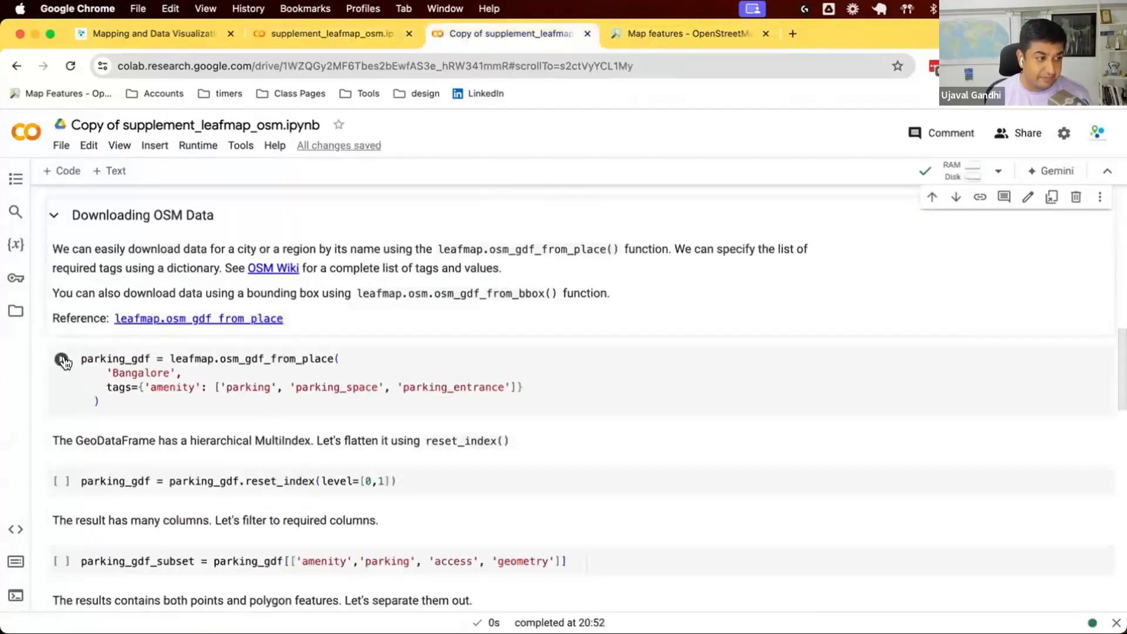
{"action": "left_click", "coordinate": [62, 359]}
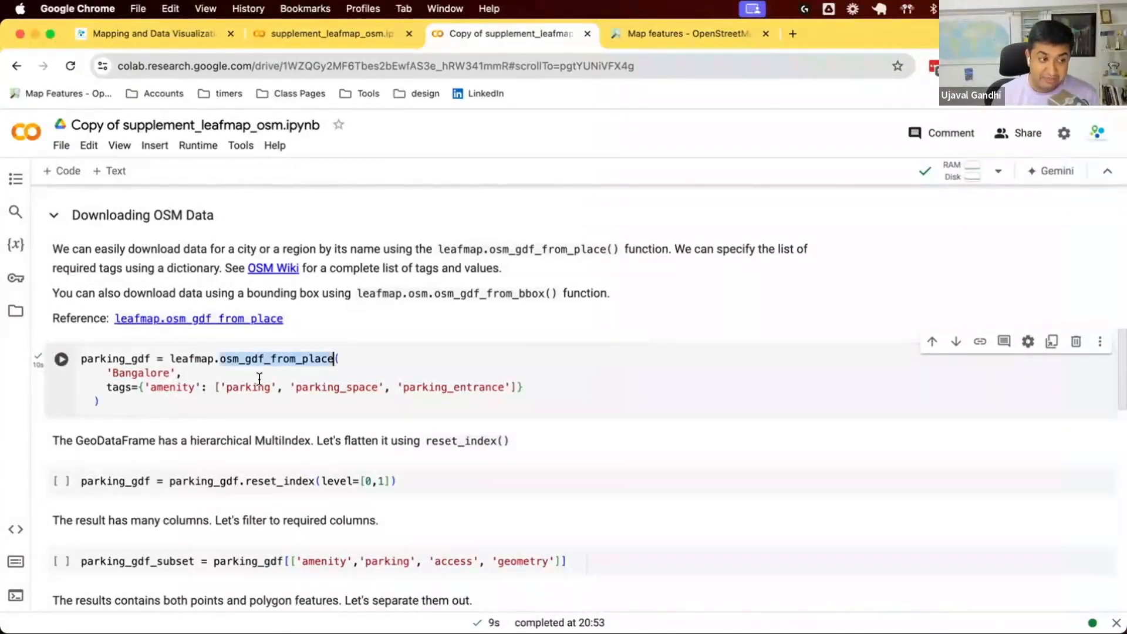
{"action": "mouse_move", "coordinate": [321, 348]}
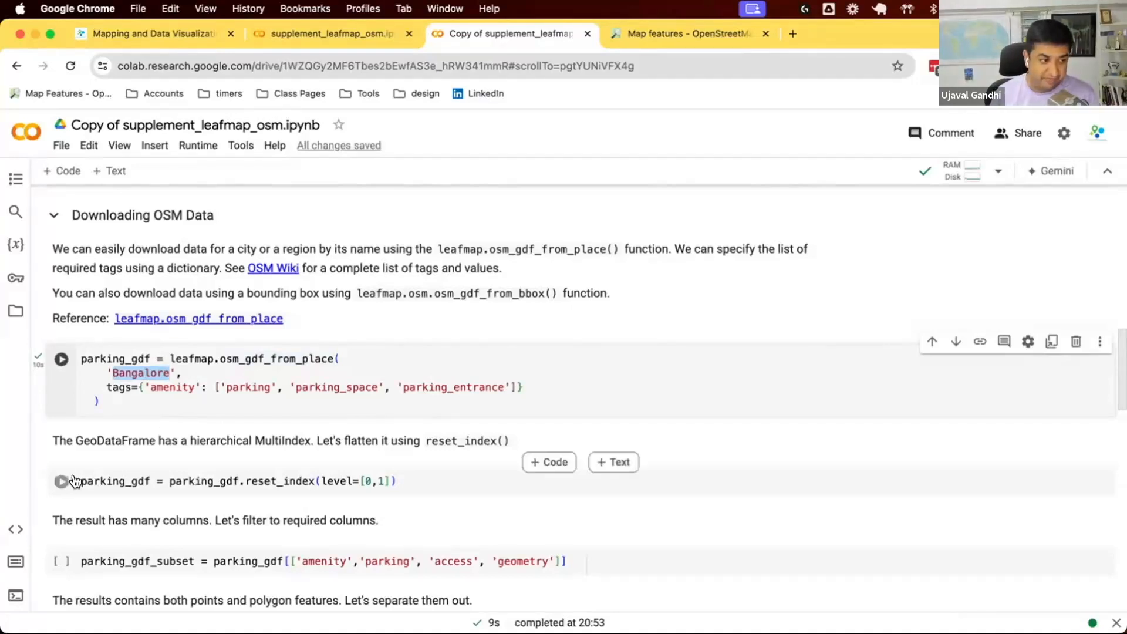
{"action": "left_click", "coordinate": [62, 481]}
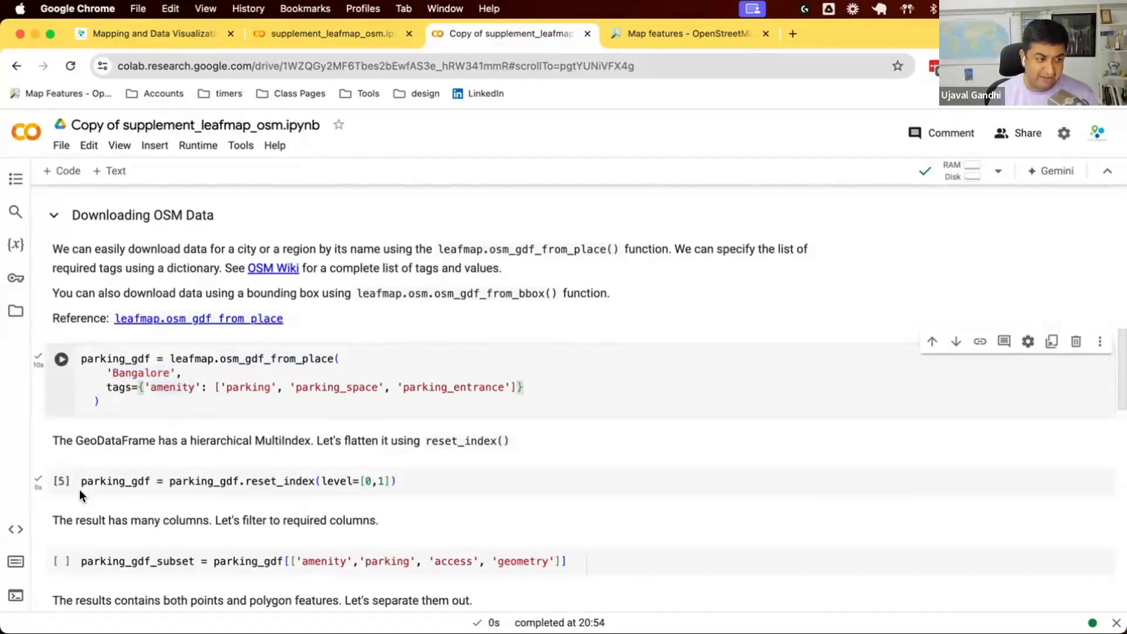
{"action": "left_click", "coordinate": [60, 170]}
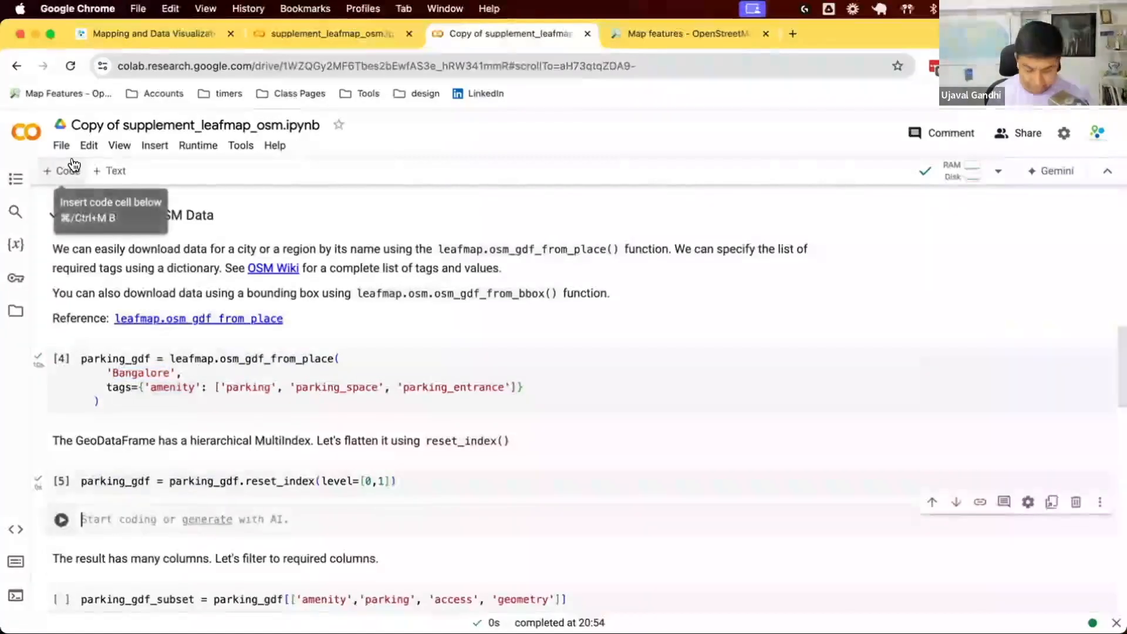
- Display parking_gdf in the new cell and highlight the Garuda Mall Parking name
{"action": "type", "text": "parking_gdf"}
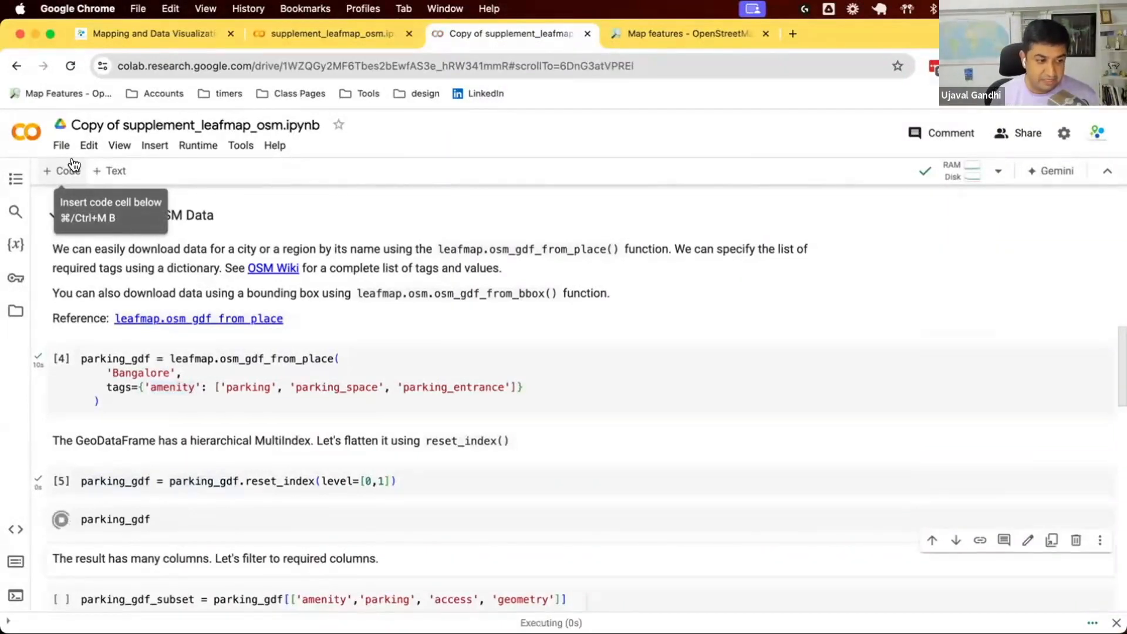
{"action": "scroll", "scroll_direction": "down", "scroll_amount": 3}
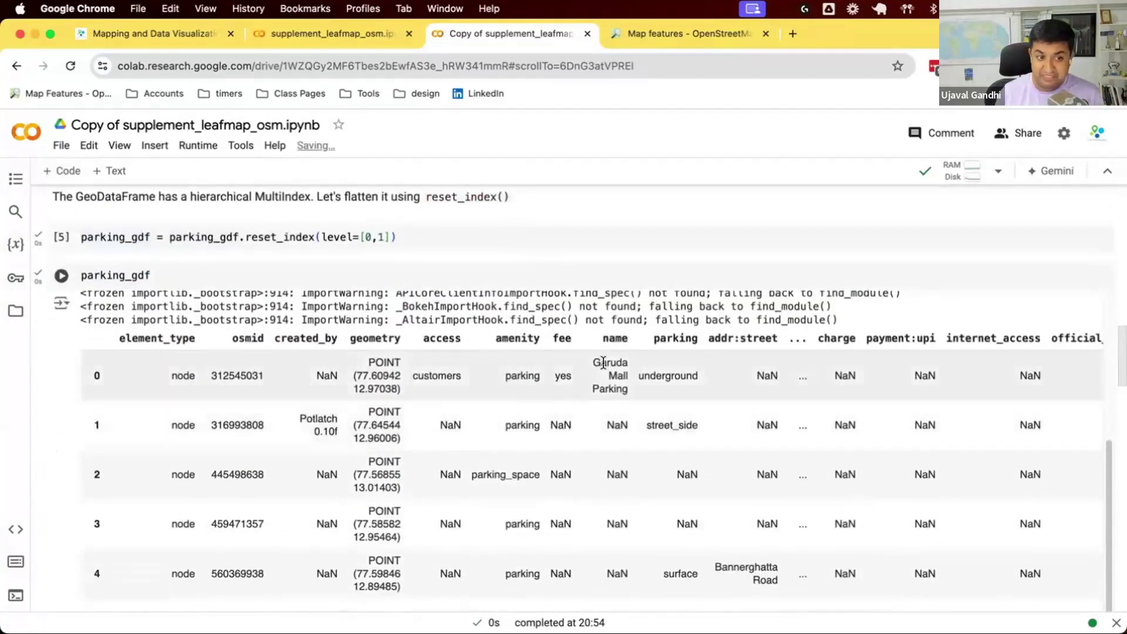
{"action": "double_click", "coordinate": [617, 376]}
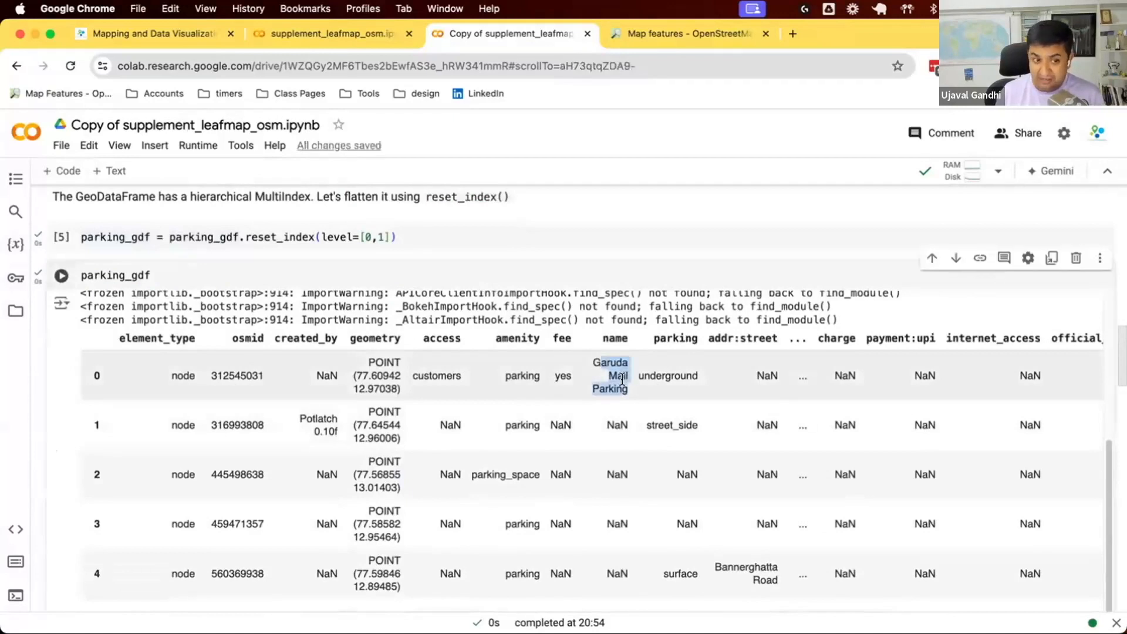
{"action": "mouse_move", "coordinate": [813, 391]}
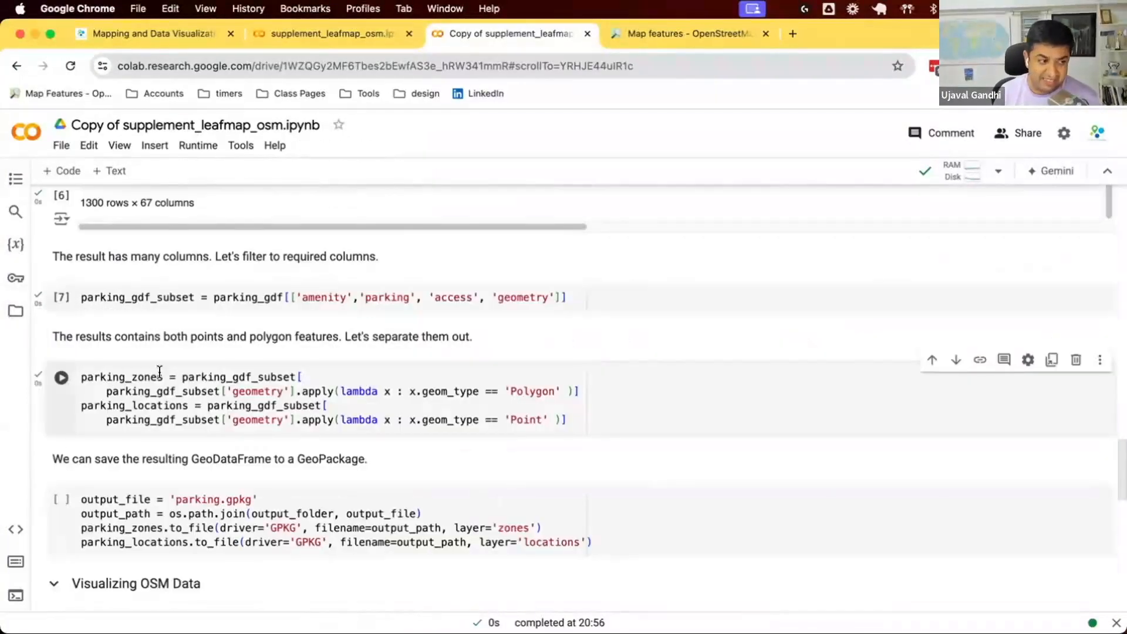
{"action": "double_click", "coordinate": [121, 377]}
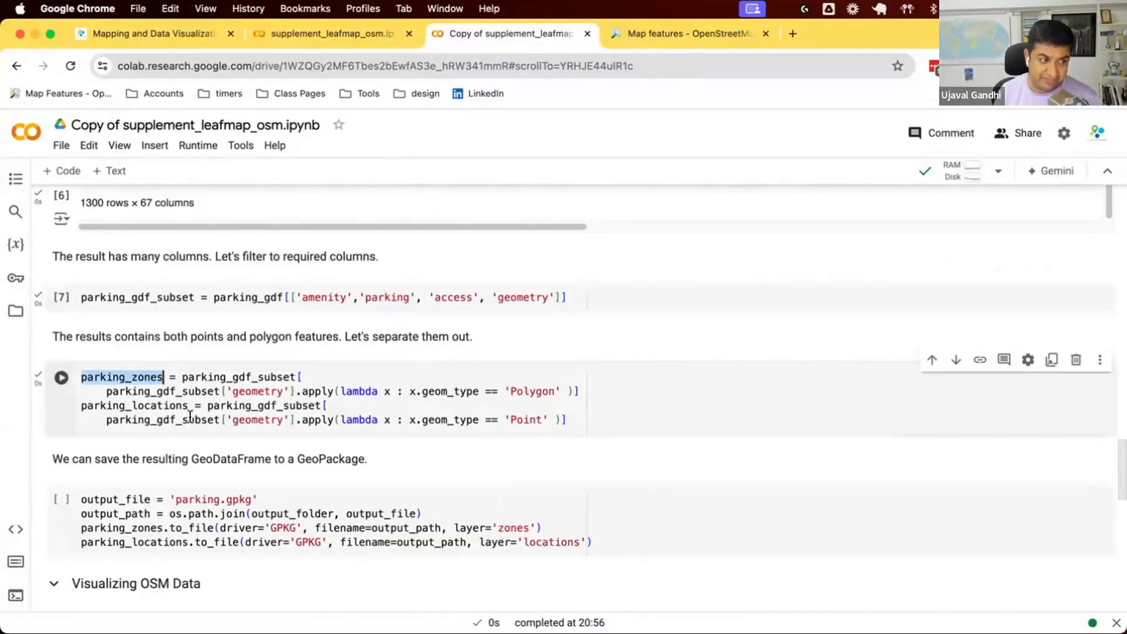
{"action": "left_click", "coordinate": [61, 377]}
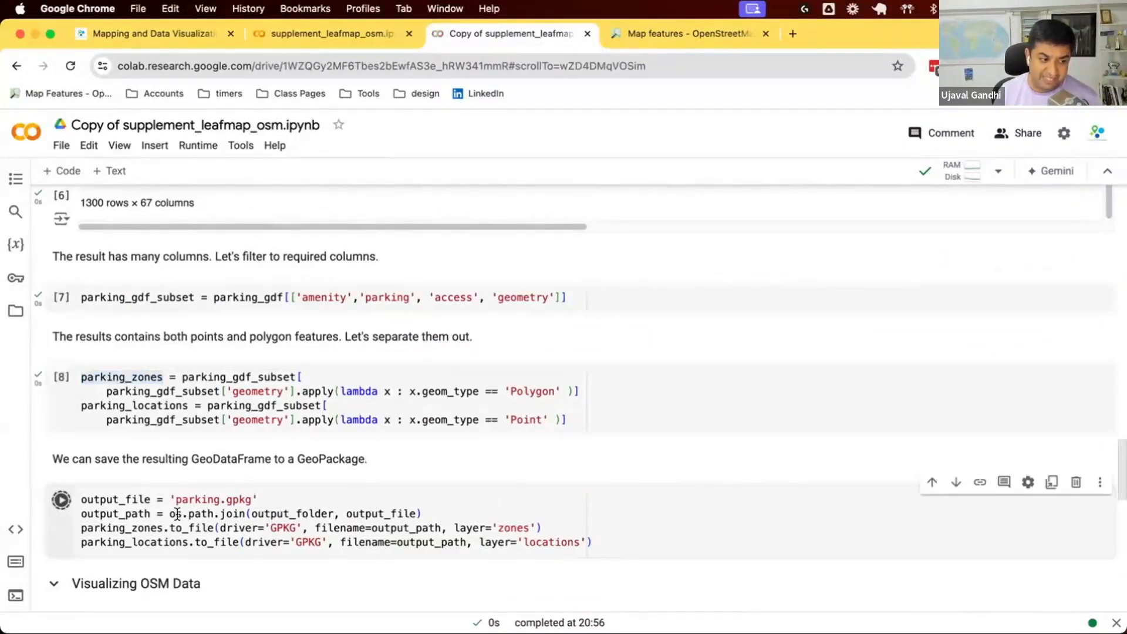
{"action": "left_click", "coordinate": [60, 500]}
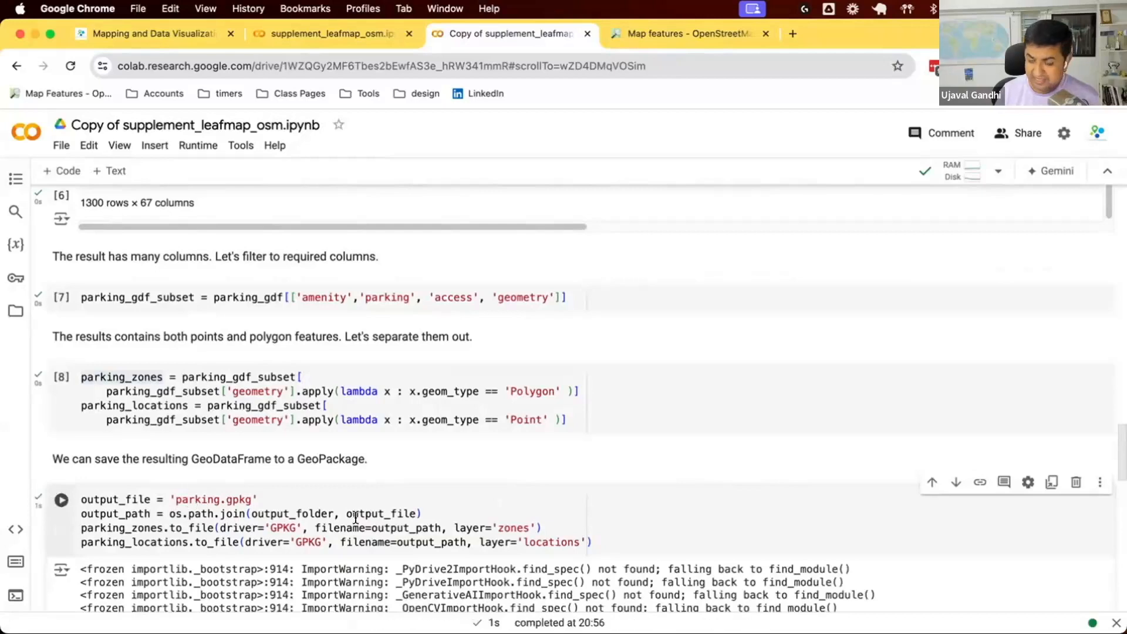
{"action": "scroll", "scroll_direction": "down", "scroll_amount": 3}
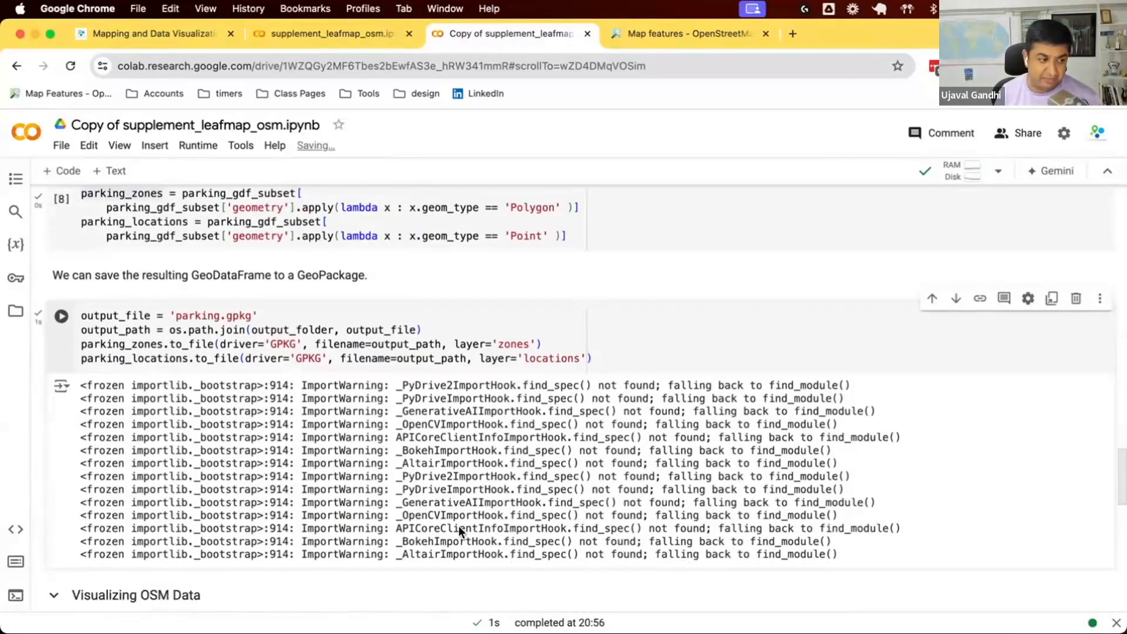
{"action": "scroll", "scroll_direction": "down", "scroll_amount": 3}
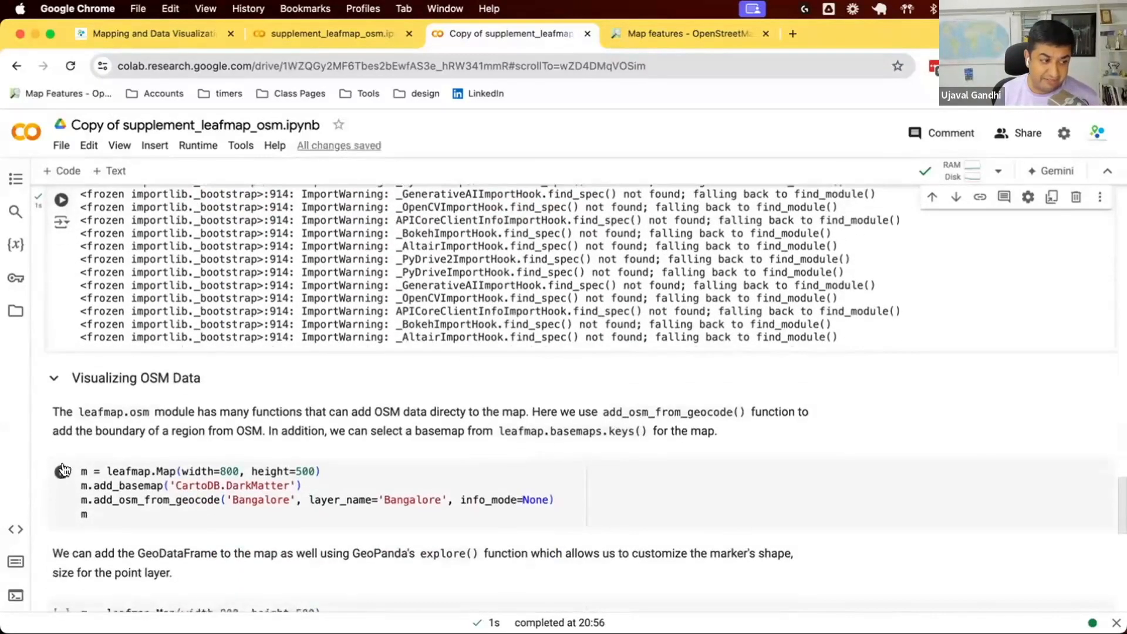
- Run the leafmap.Map cell drawing Bangalore's boundary, highlighting add_osm_from_geocode
{"action": "left_click", "coordinate": [59, 471]}
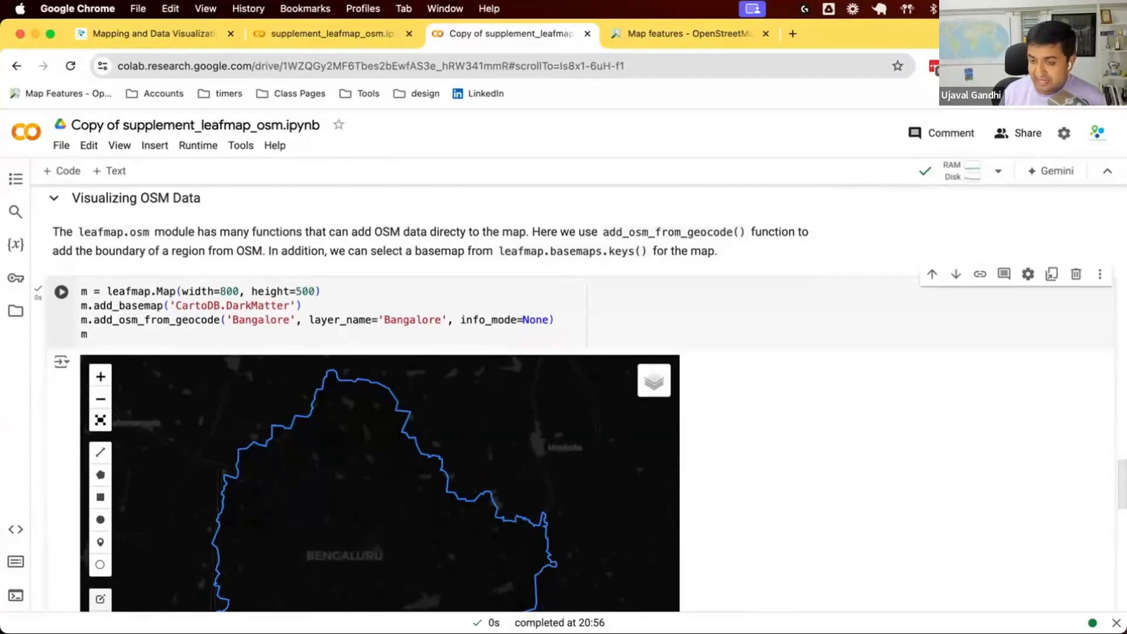
{"action": "mouse_move", "coordinate": [415, 505]}
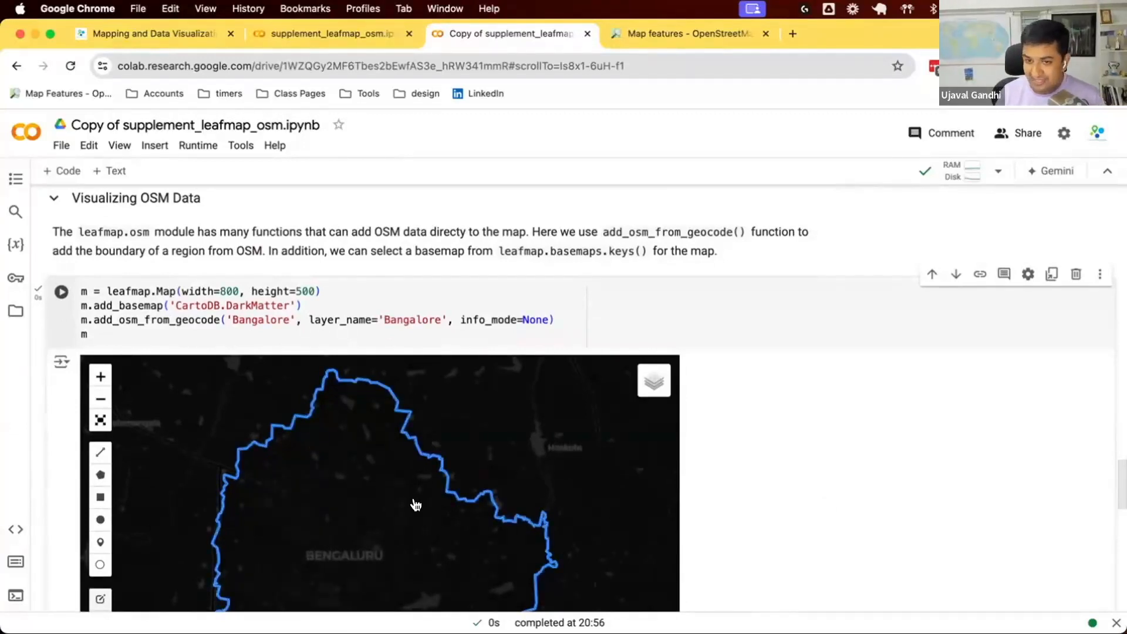
{"action": "double_click", "coordinate": [156, 320]}
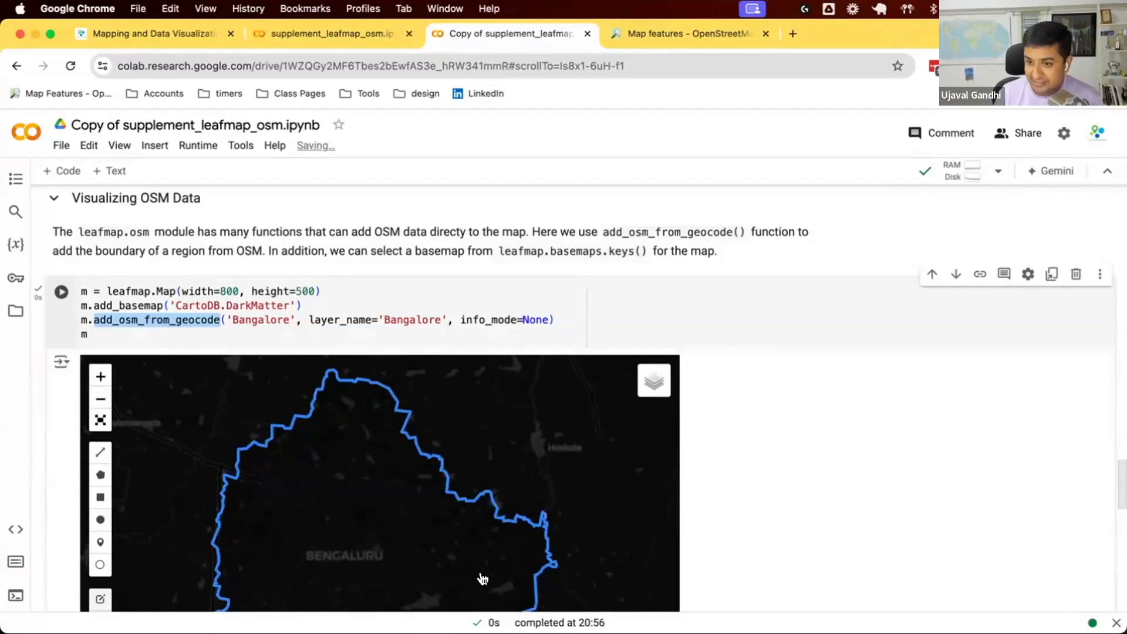
{"action": "mouse_move", "coordinate": [247, 358]}
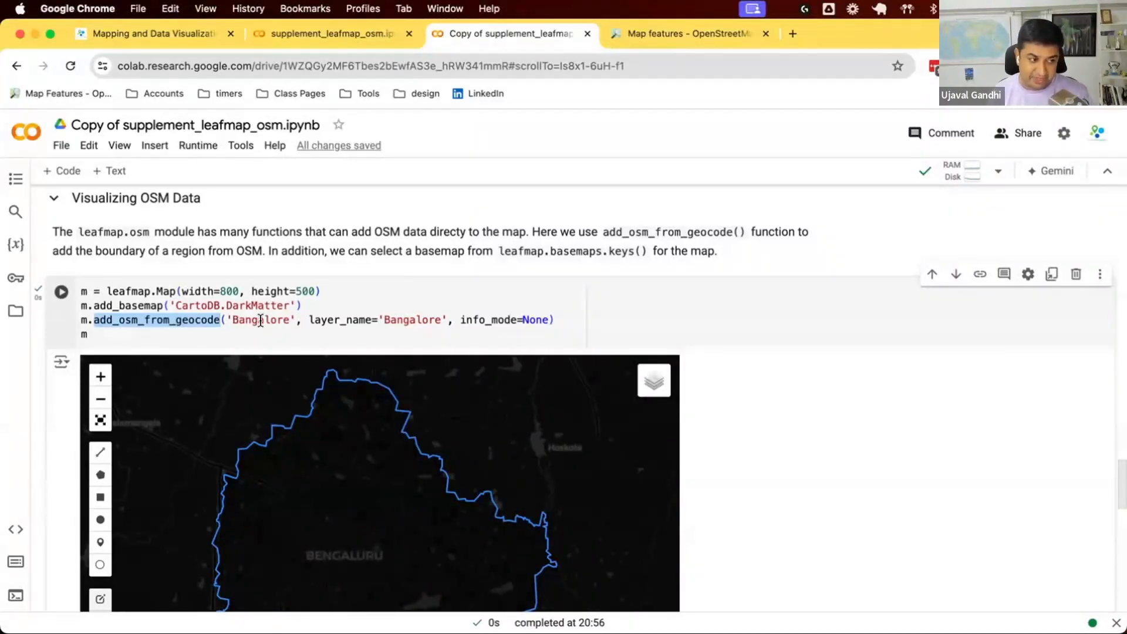
{"action": "scroll", "scroll_direction": "down", "scroll_amount": 3}
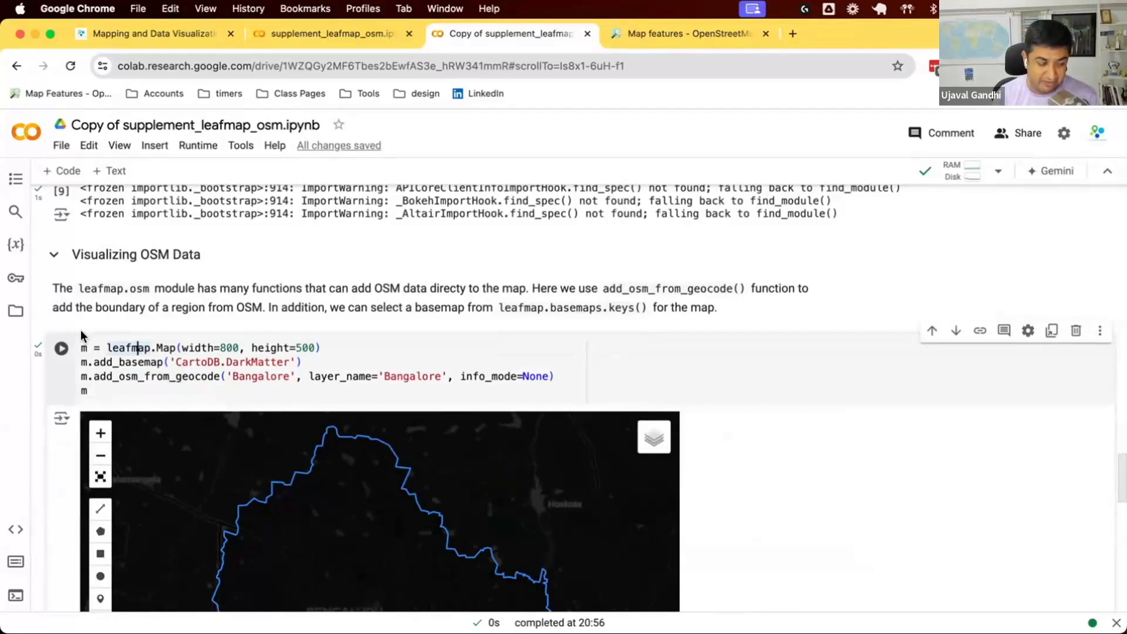
{"action": "mouse_move", "coordinate": [628, 470]}
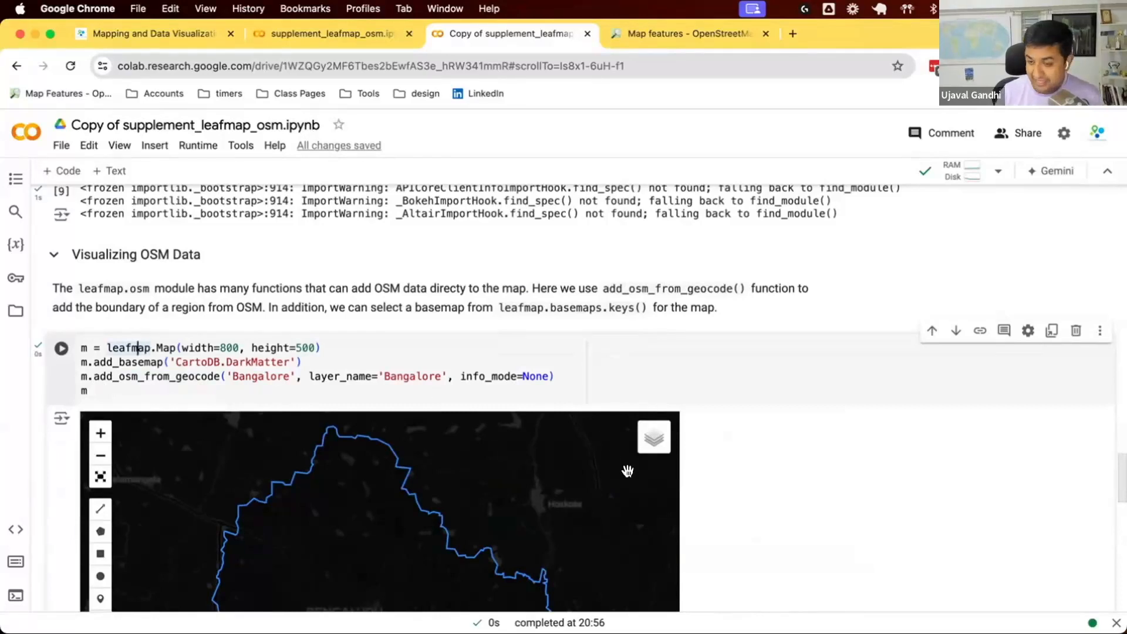
{"action": "mouse_move", "coordinate": [707, 483]}
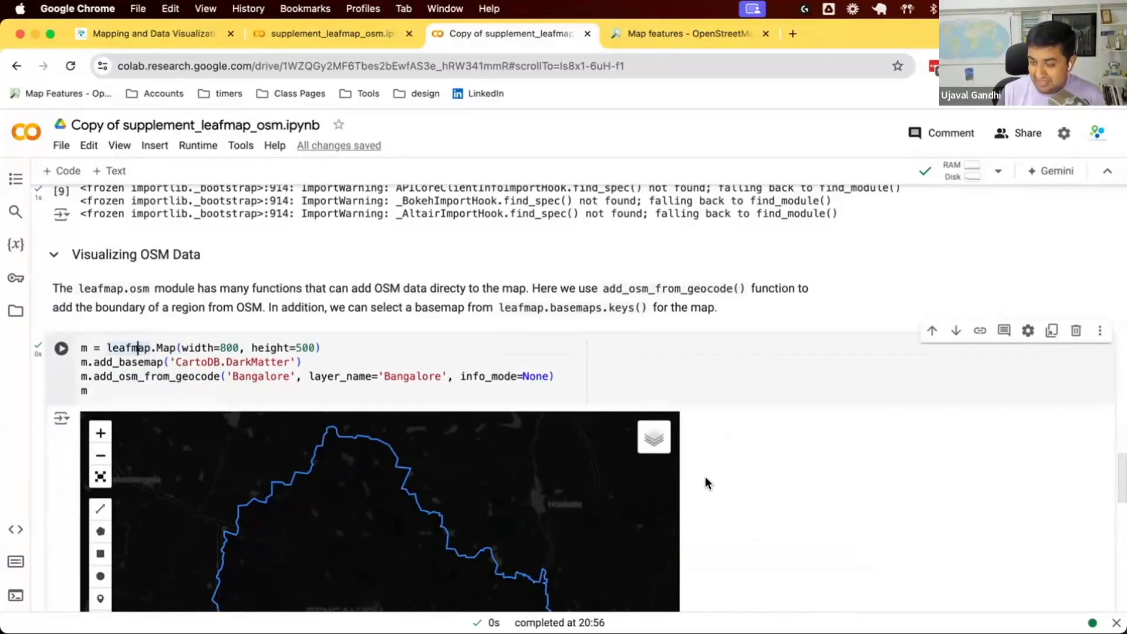
{"action": "mouse_move", "coordinate": [653, 510]}
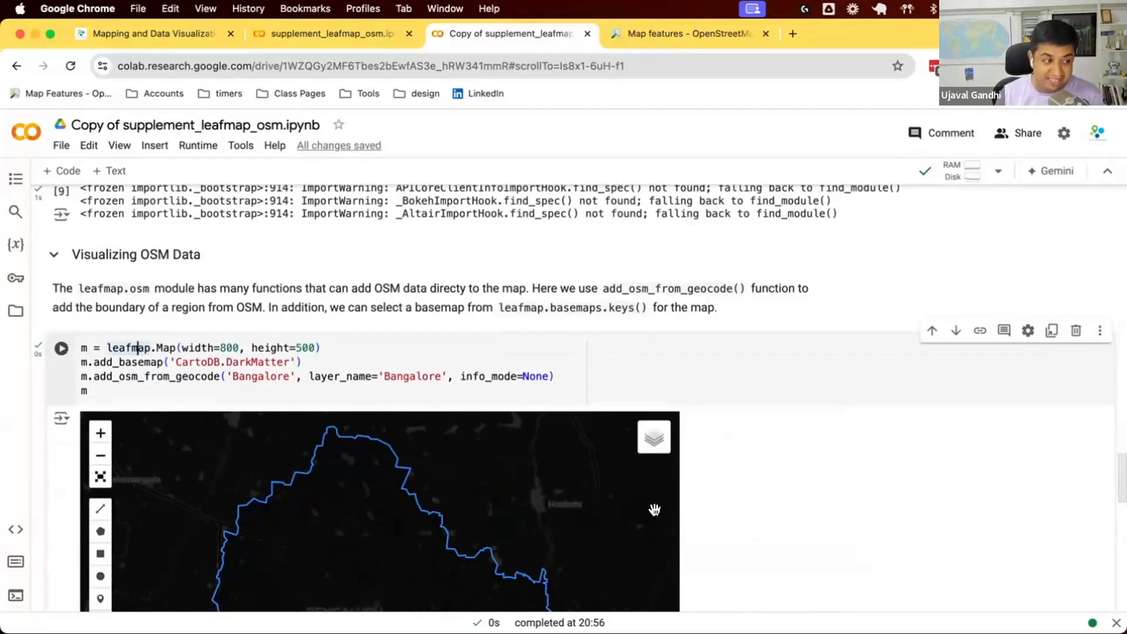
{"action": "scroll", "scroll_direction": "down", "scroll_amount": 3}
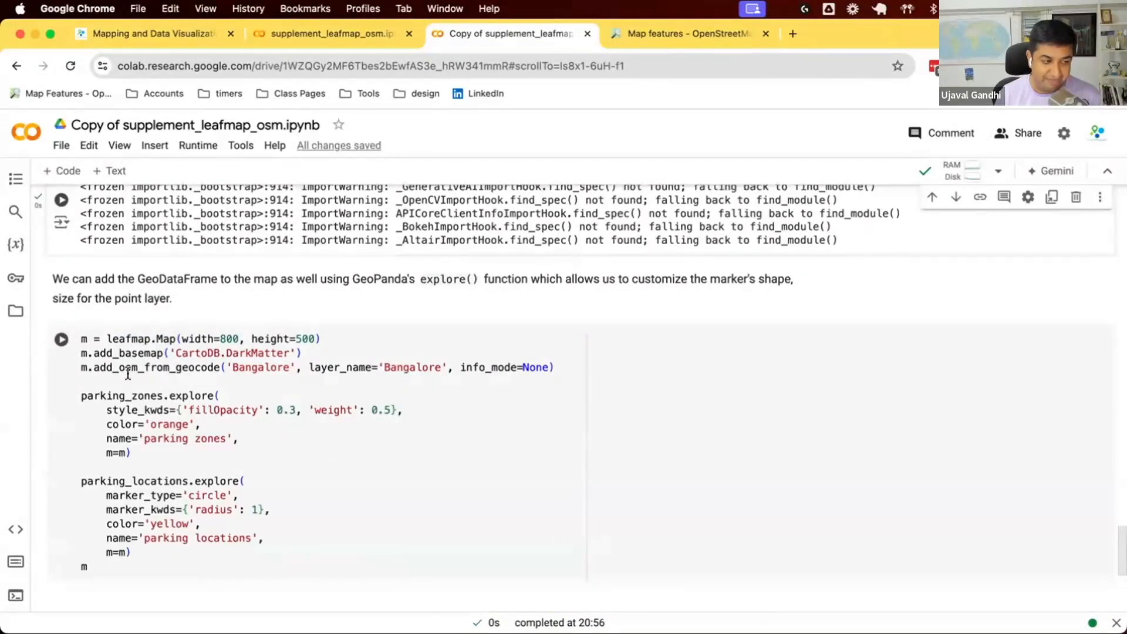
- Highlight parking_zones and parking_locations, then run the parking-layers map cell
{"action": "double_click", "coordinate": [123, 395]}
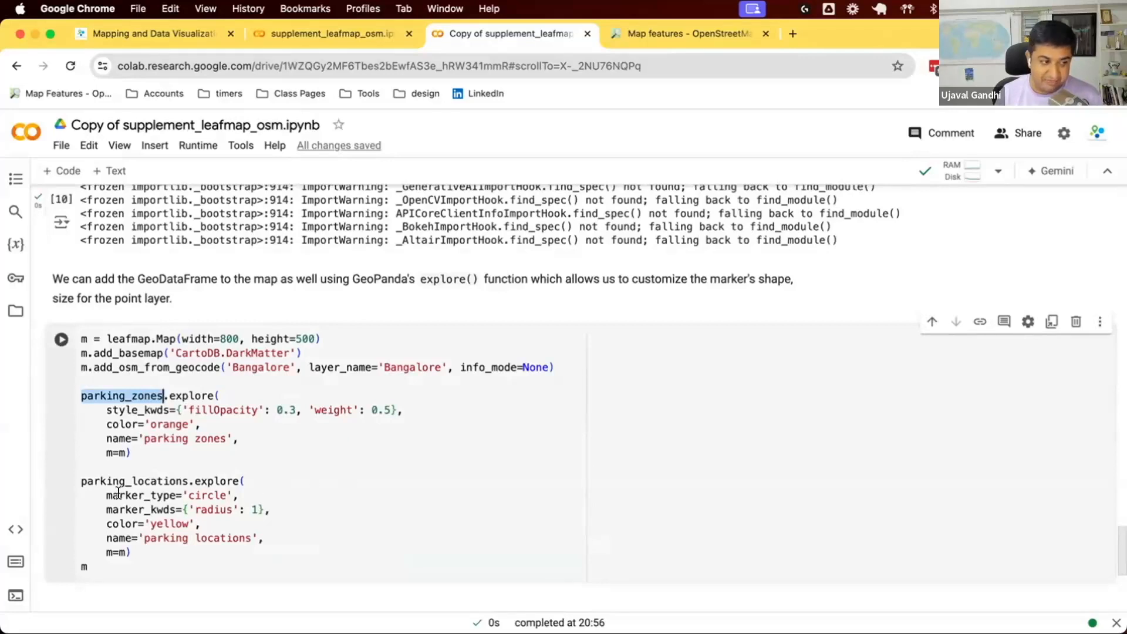
{"action": "double_click", "coordinate": [134, 481]}
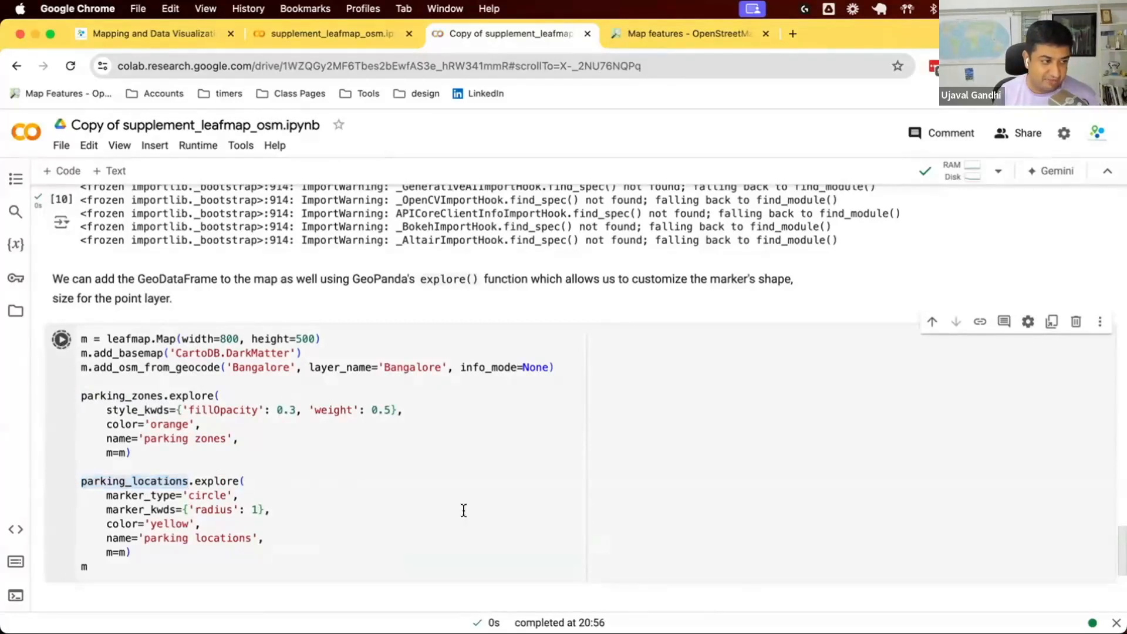
{"action": "left_click", "coordinate": [61, 340]}
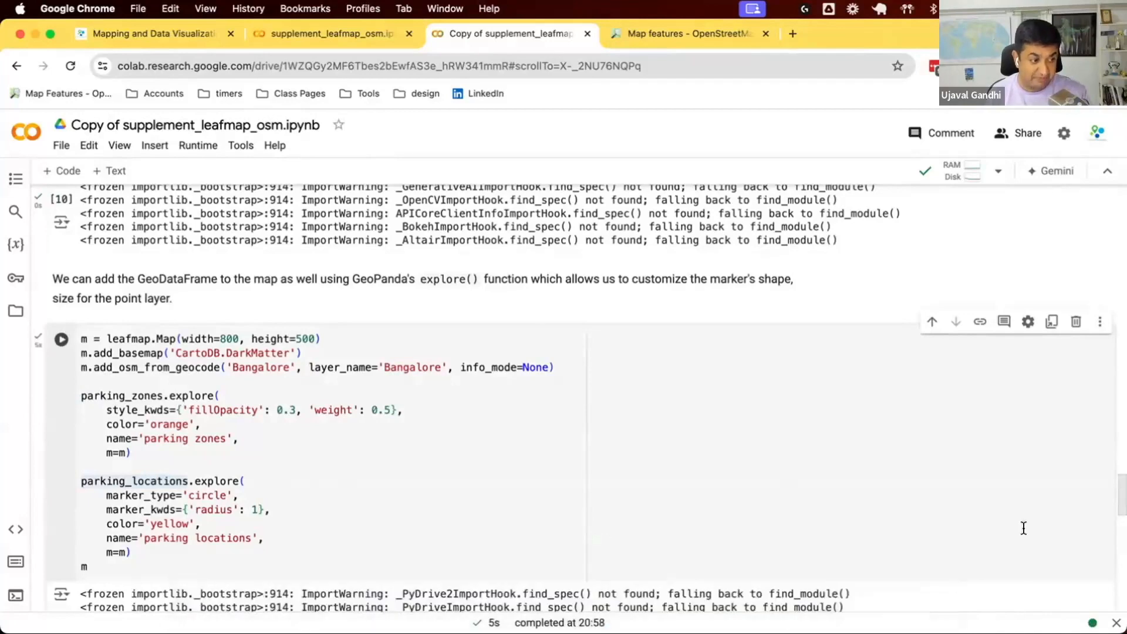
- Pan the output map to explore parking zones and points around central Bengaluru
{"action": "scroll", "scroll_direction": "down", "scroll_amount": 3}
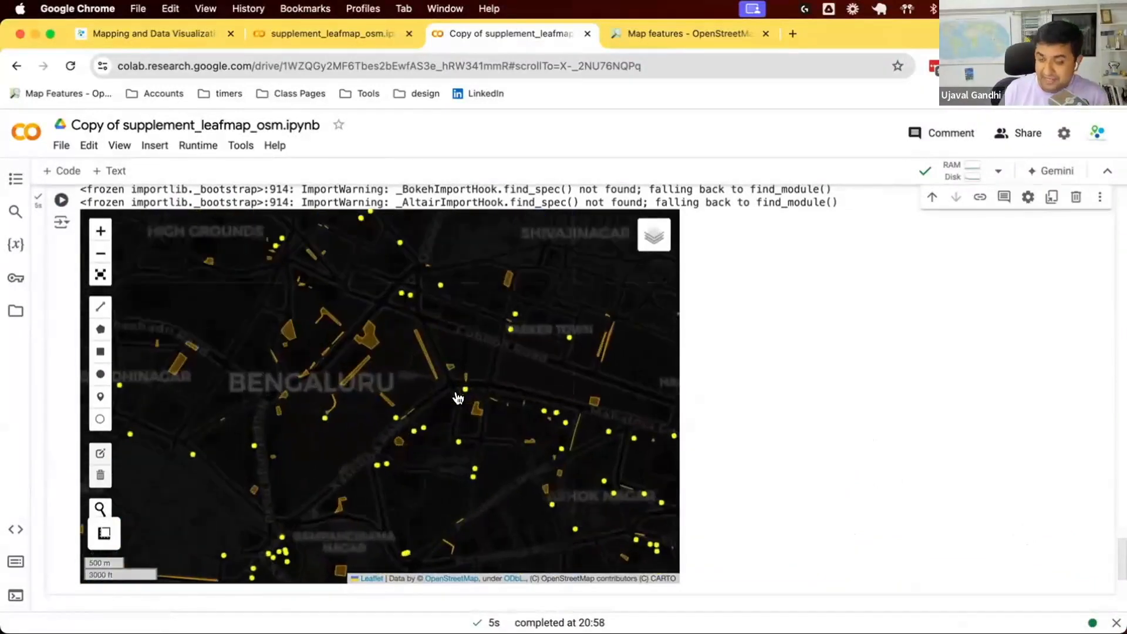
{"action": "left_click_drag", "start_coordinate": [460, 398], "coordinate": [208, 372]}
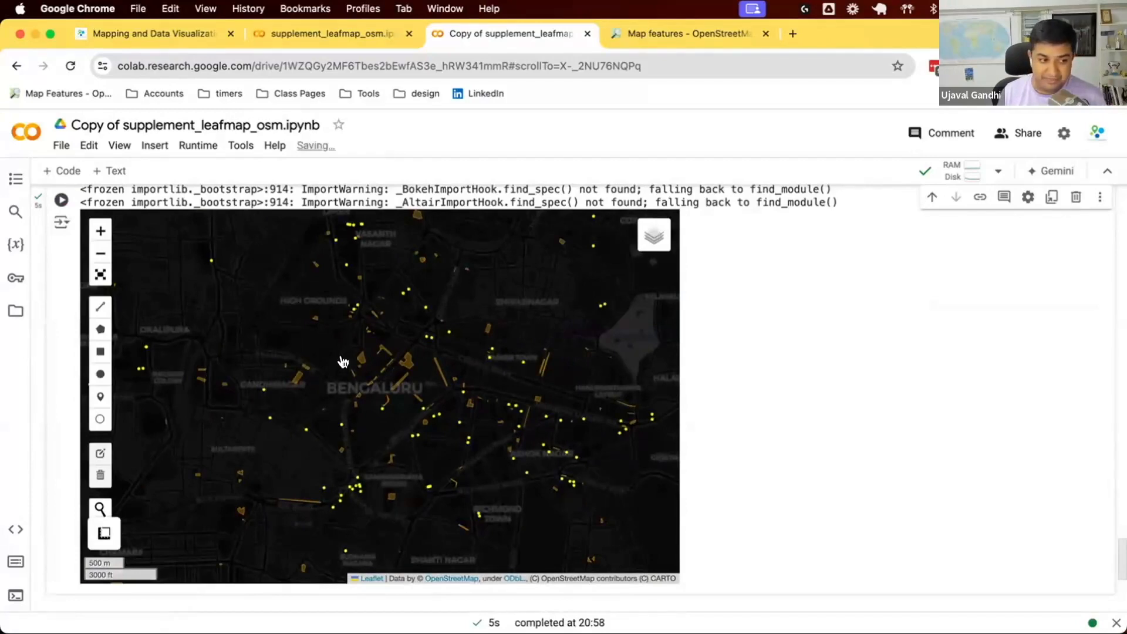
{"action": "mouse_move", "coordinate": [394, 385]}
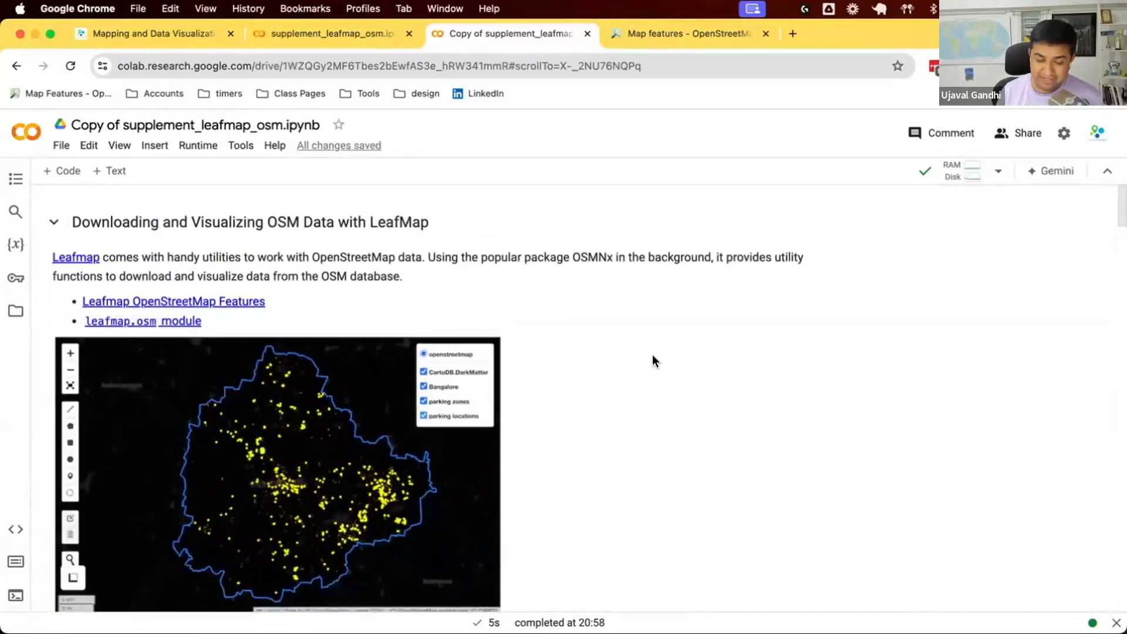
- Switch to the Map features wiki tab, then open the openstreetmap.org website
{"action": "scroll", "scroll_direction": "down", "scroll_amount": 3}
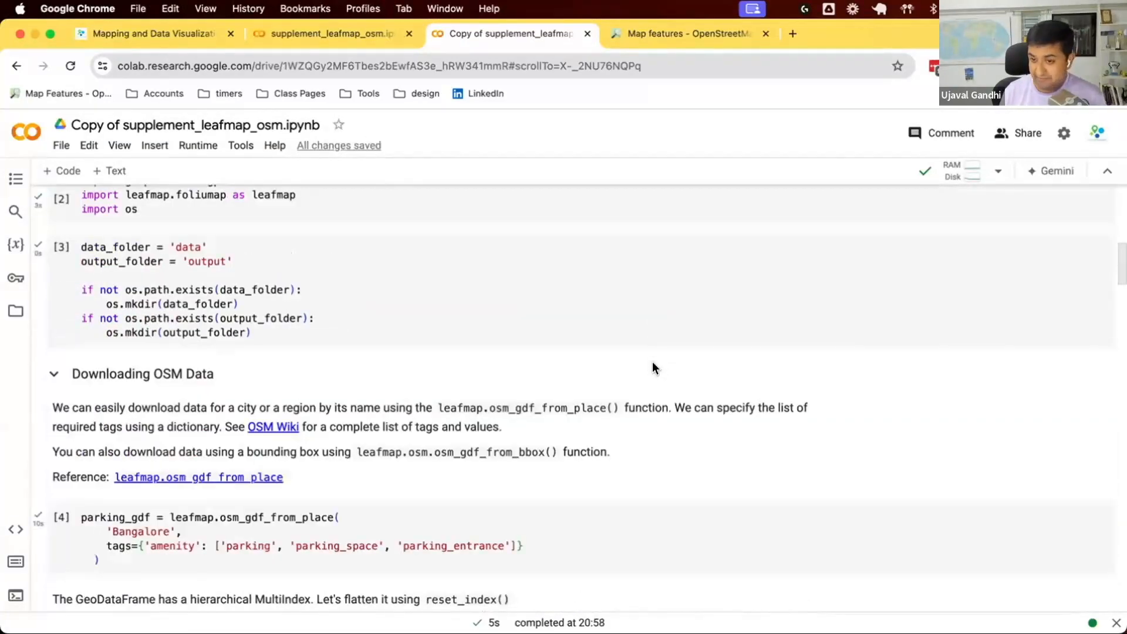
{"action": "mouse_move", "coordinate": [561, 402]}
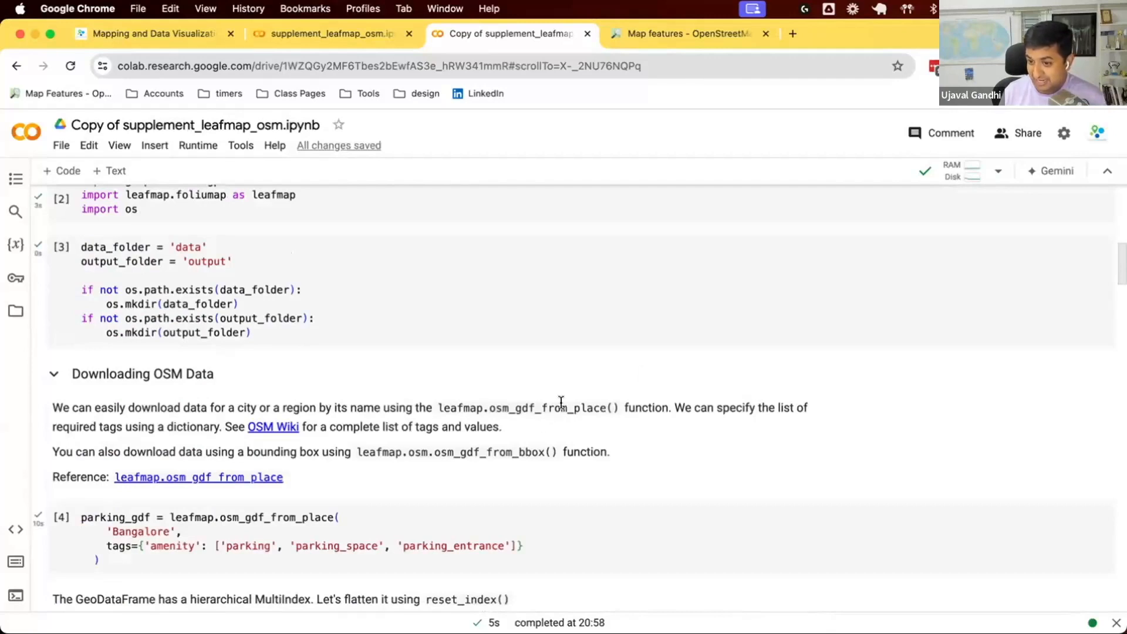
{"action": "left_click", "coordinate": [686, 33]}
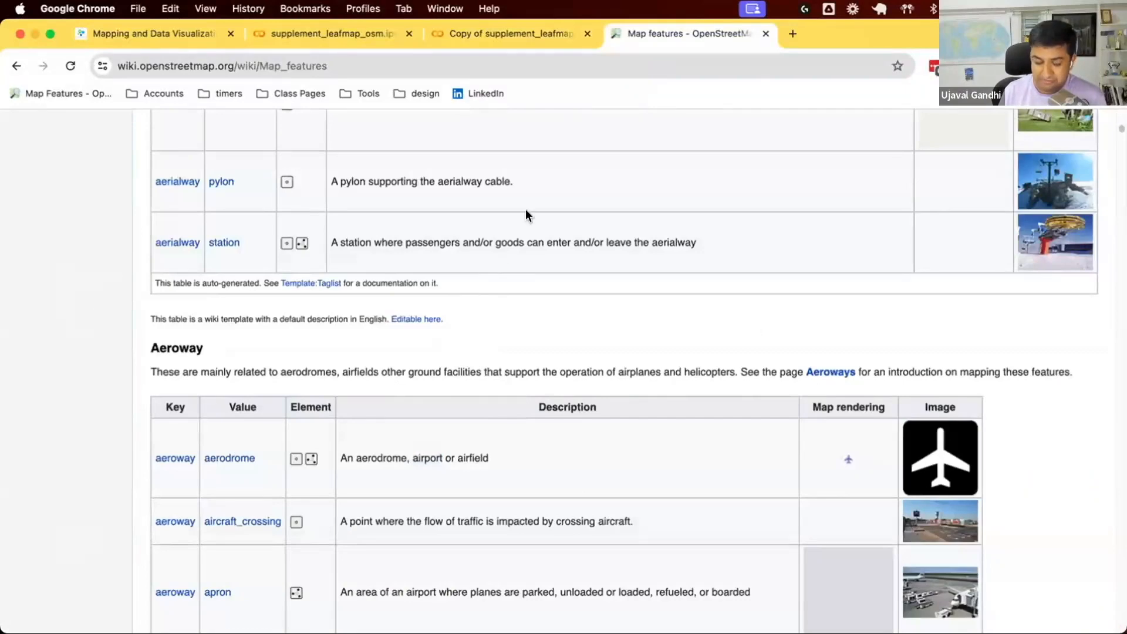
{"action": "left_click", "coordinate": [792, 33]}
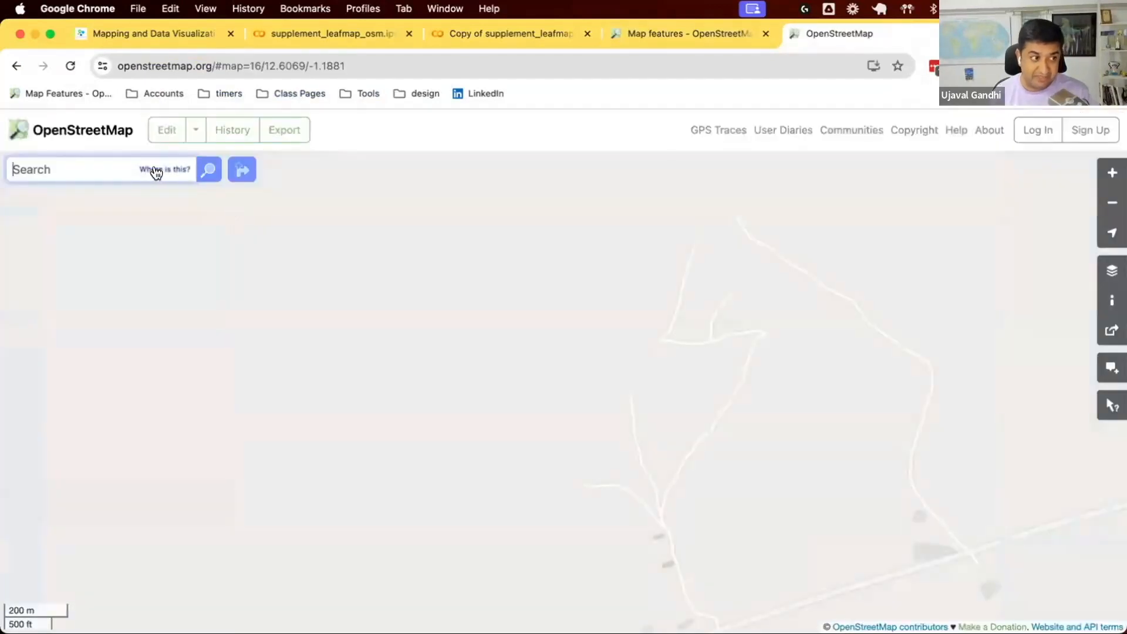
- Search OpenStreetMap for 'paris' to centre the map on Paris, France
{"action": "type", "text": "pai"}
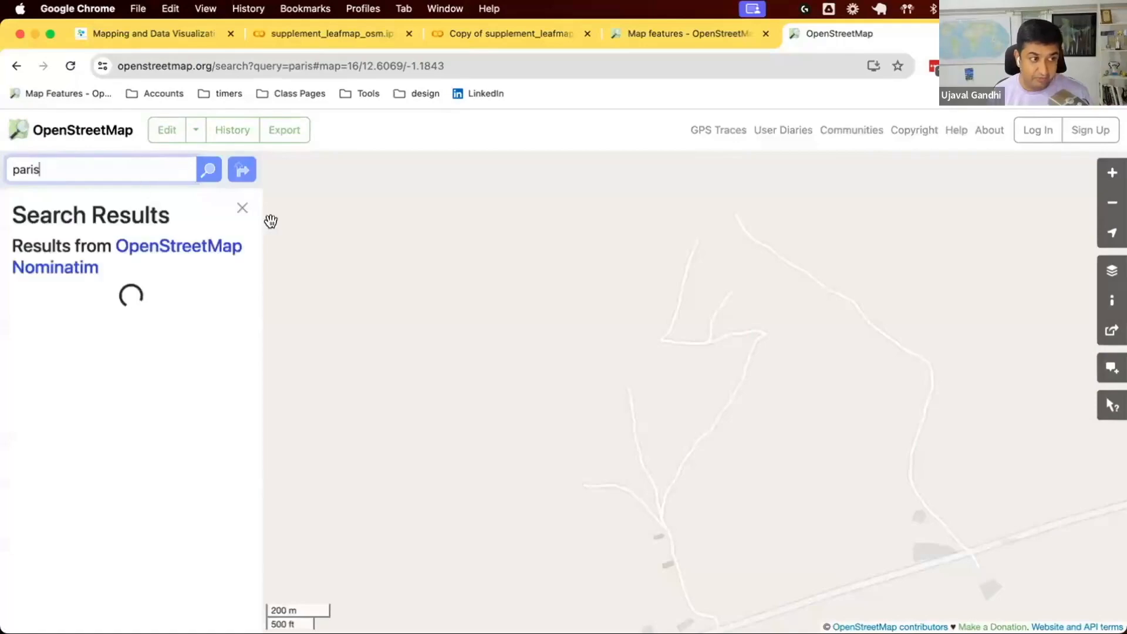
{"action": "left_click", "coordinate": [209, 169]}
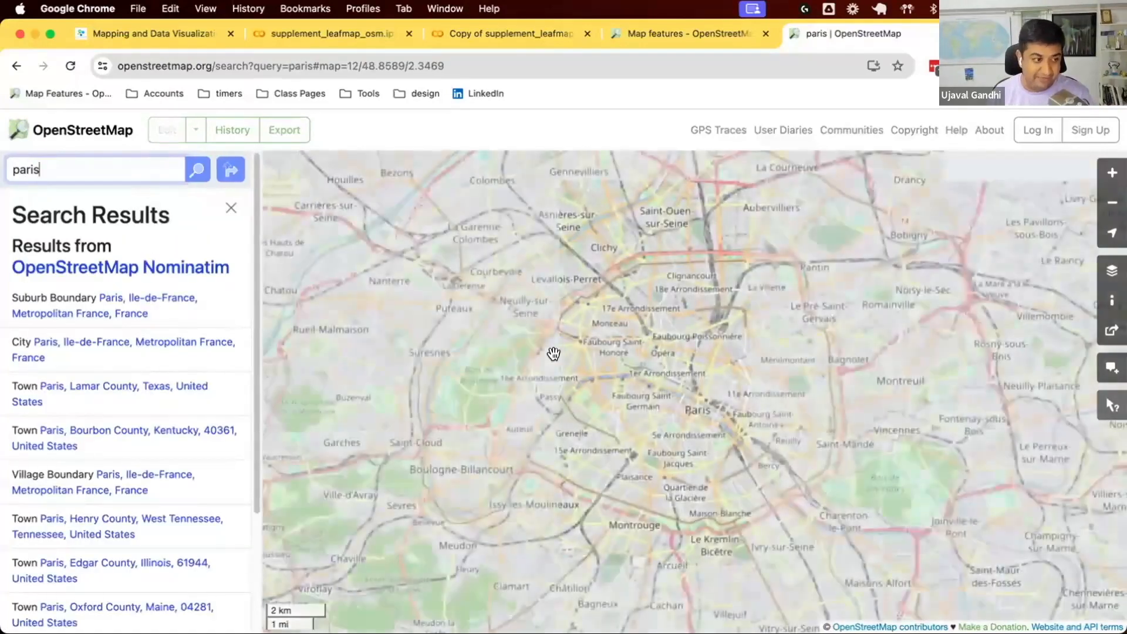